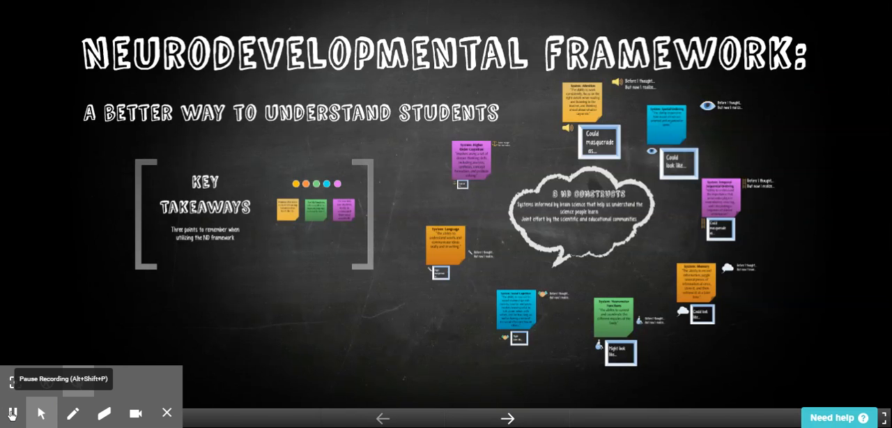
Advance from the 8 ND Constructs cloud to the Attention system definition note
click(12, 413)
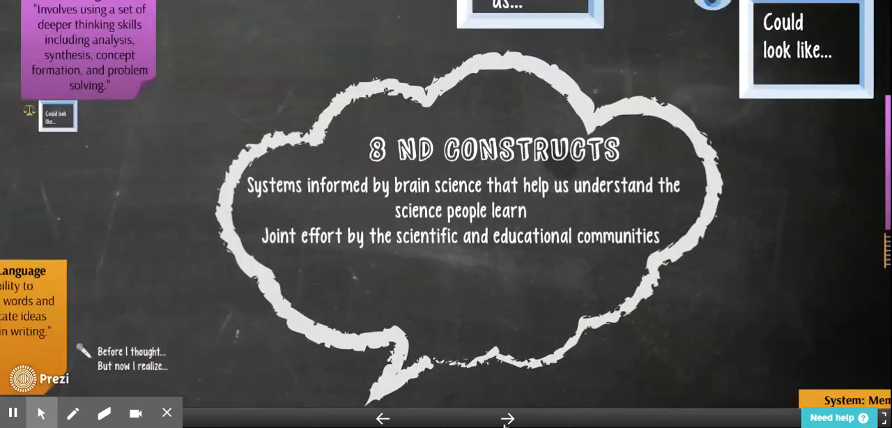
click(508, 418)
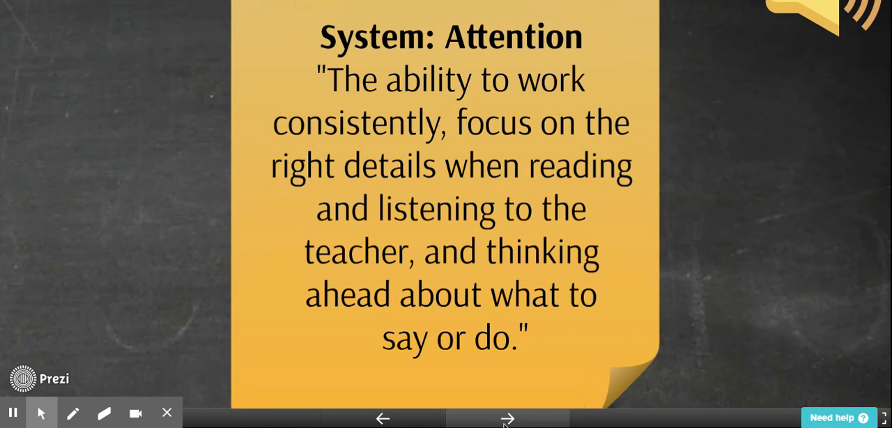
Advance through the Attention 'Could masquerade as…' frame to the reflection prompt
click(507, 418)
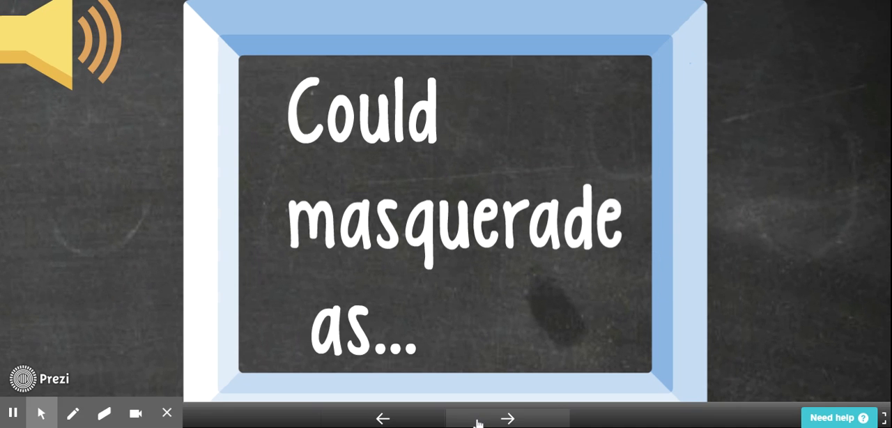
click(507, 418)
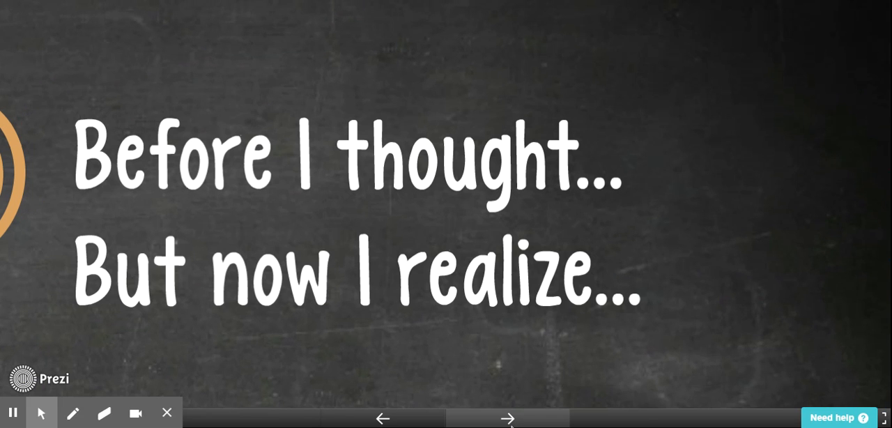
click(508, 418)
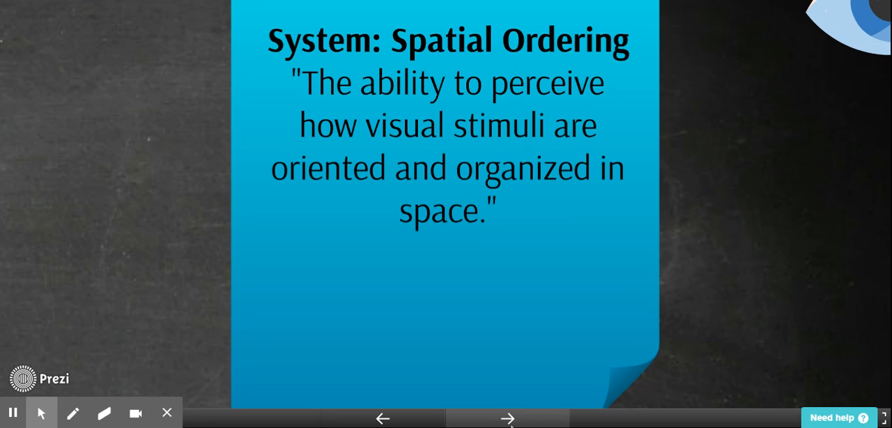
mouse_move(72, 412)
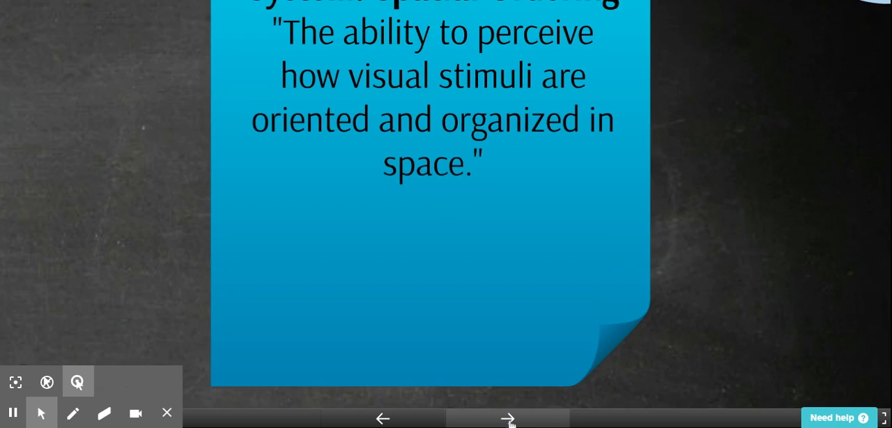
Advance from the Spatial Ordering definition to its 'Could look like…' frame
click(508, 418)
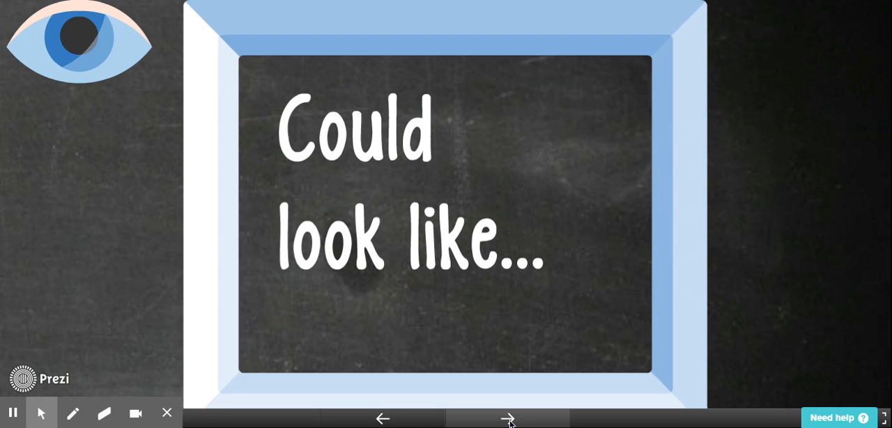
Pass the Spatial Ordering 'Before I thought…' prompt and move toward Temporal-Sequential Ordering
click(507, 419)
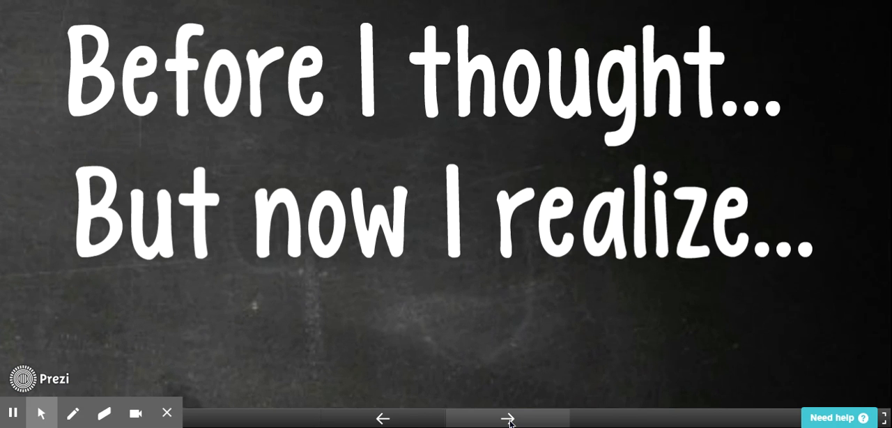
click(508, 418)
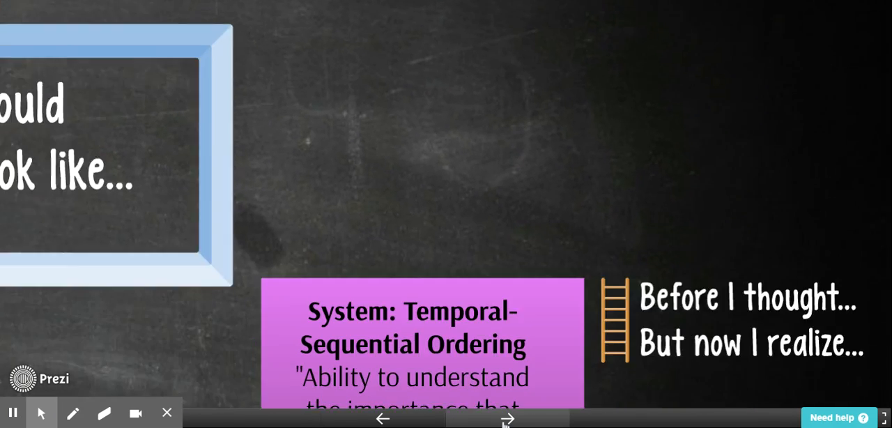
Zoom into the Temporal-Sequential Ordering definition, then its 'Could masquerade as…' frame
click(507, 418)
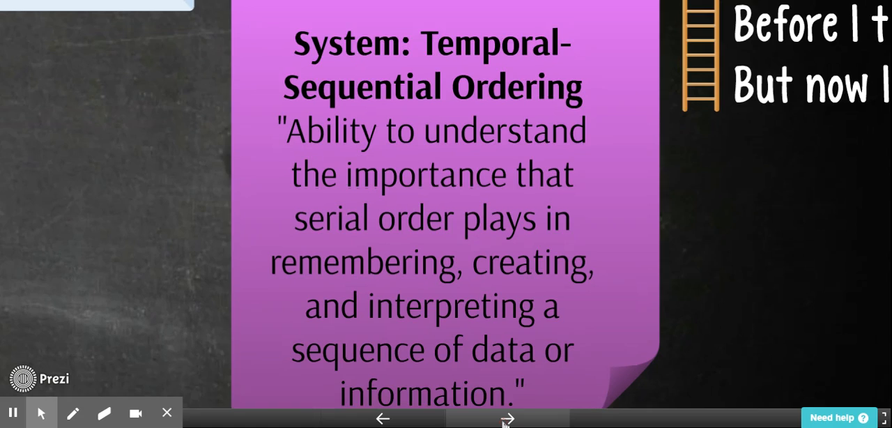
click(506, 419)
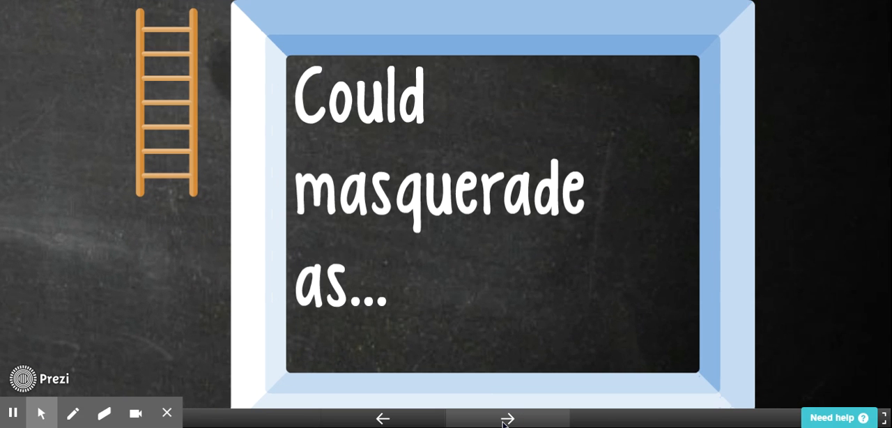
Advance past 'Could masquerade as…' to the Temporal-Sequential 'Before I thought…' prompt
click(508, 418)
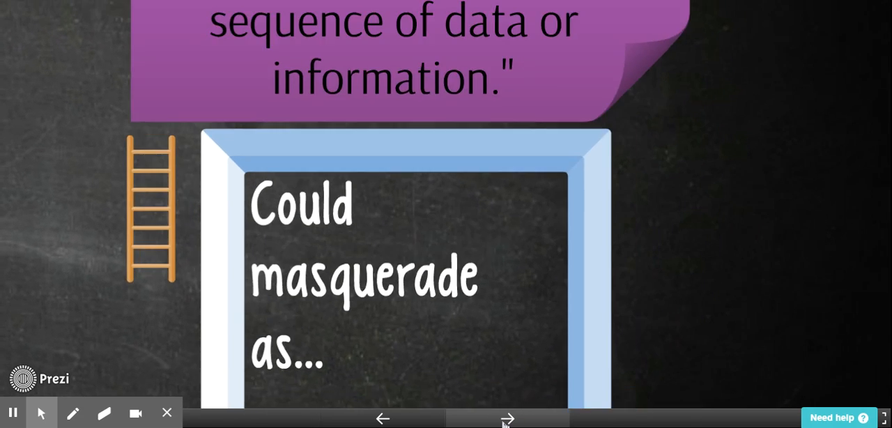
click(507, 419)
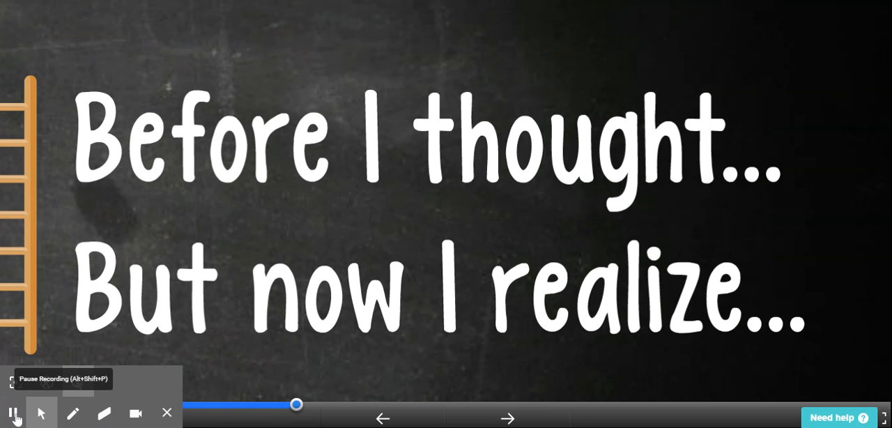